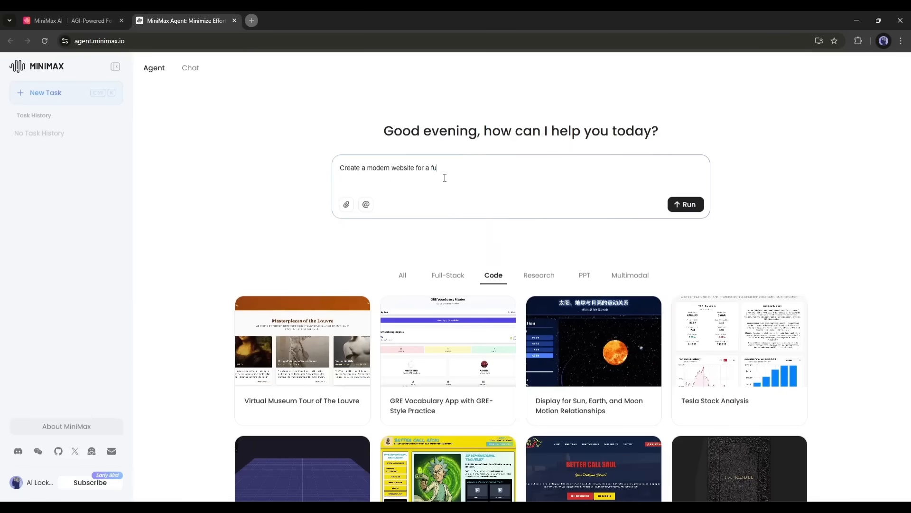
Request a futuristic tech showroom with 10 innovative gadgets, smooth animation and a clean sci-fi layout.
text(turistic tech showrop)
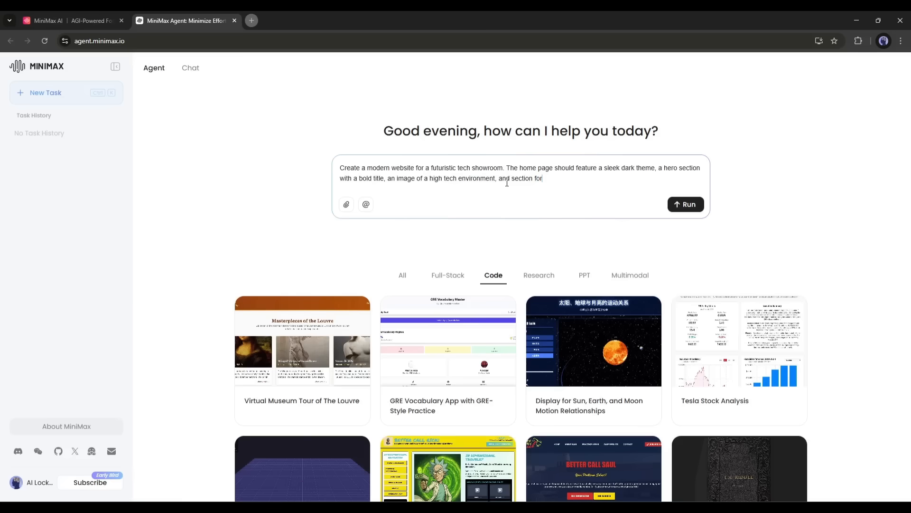
text(10 innovative gadgets with brief descriptions and)
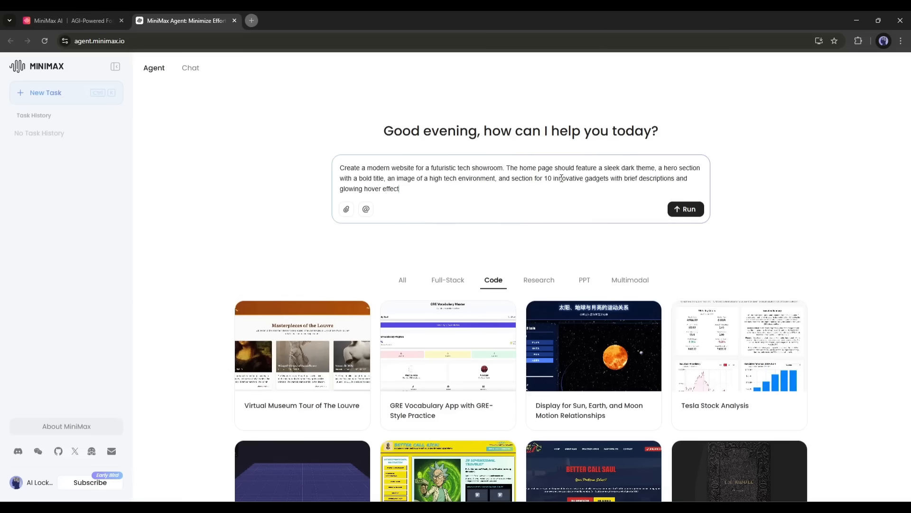
text(use smooth animation and a clean)
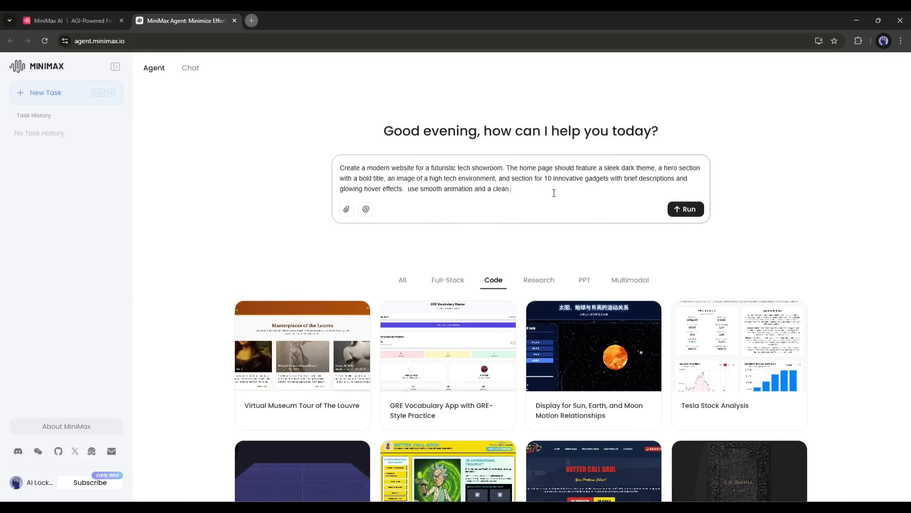
text(sci-fi inspired layout.)
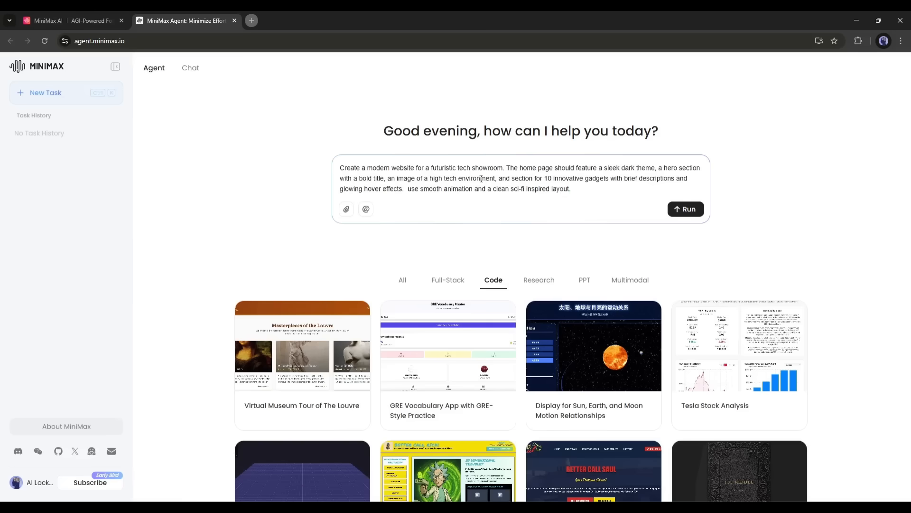
click(685, 209)
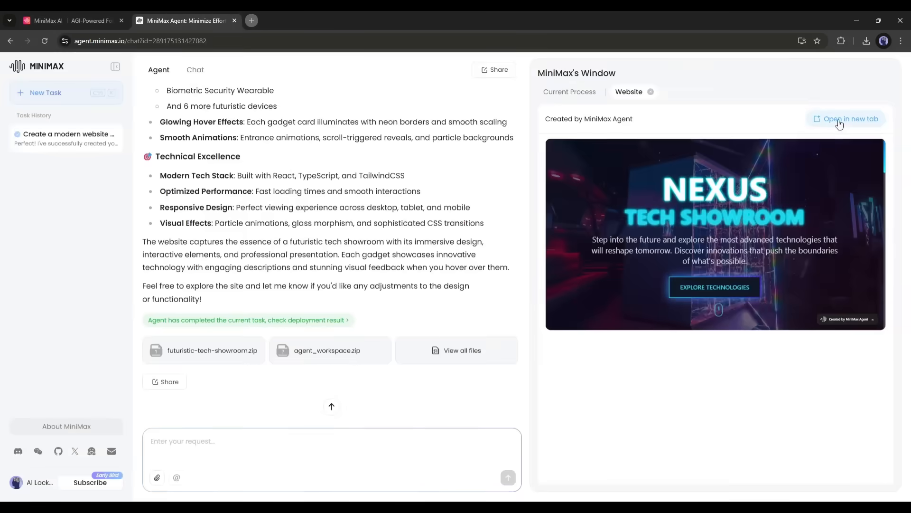
click(850, 119)
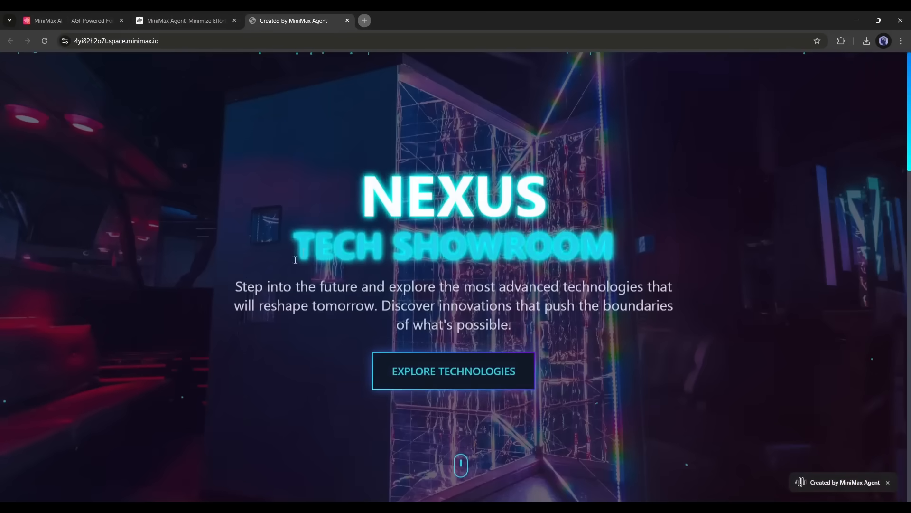
mouse_move(241, 169)
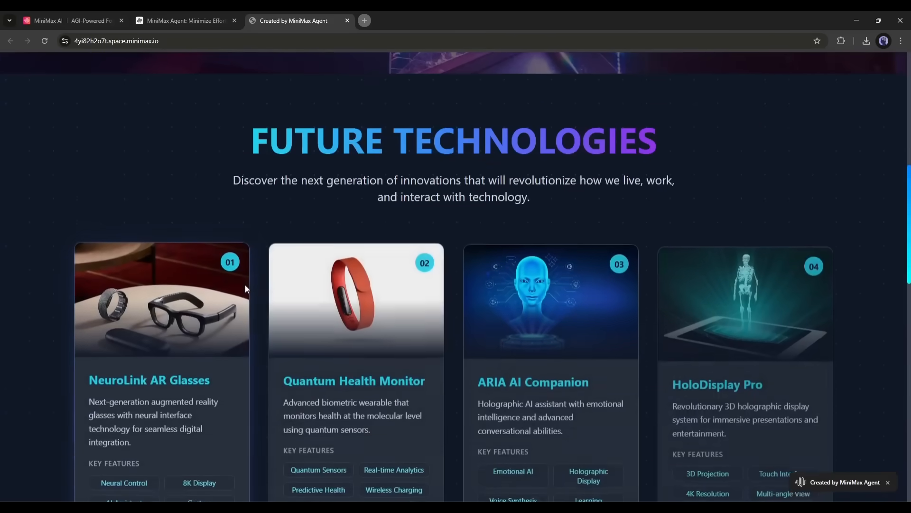
scroll(down, 3)
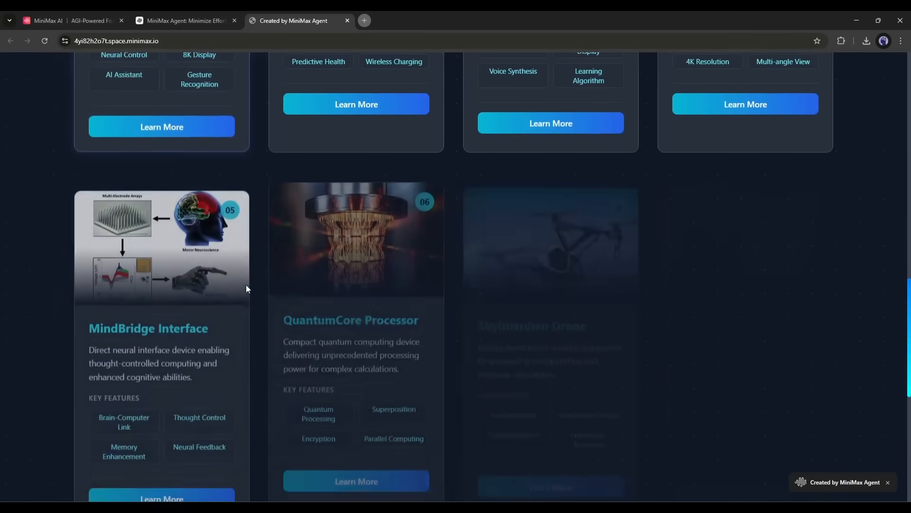
scroll(down, 3)
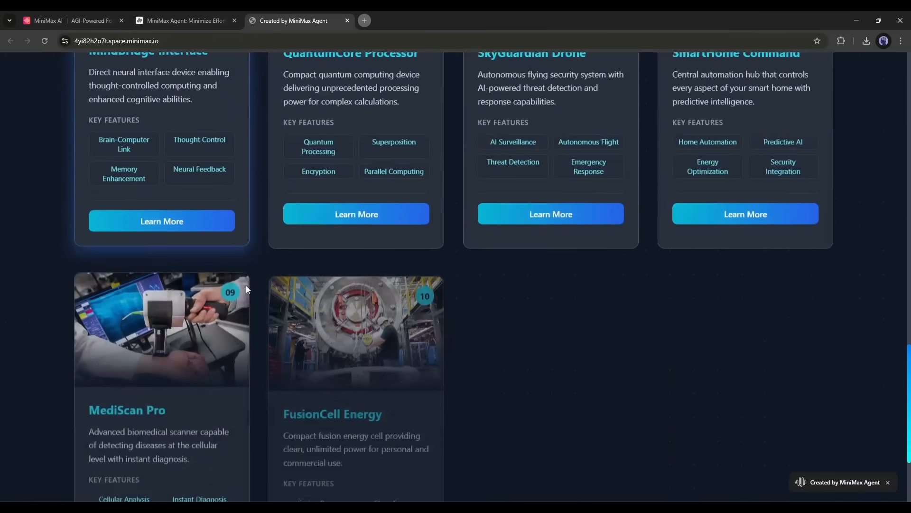
scroll(down, 3)
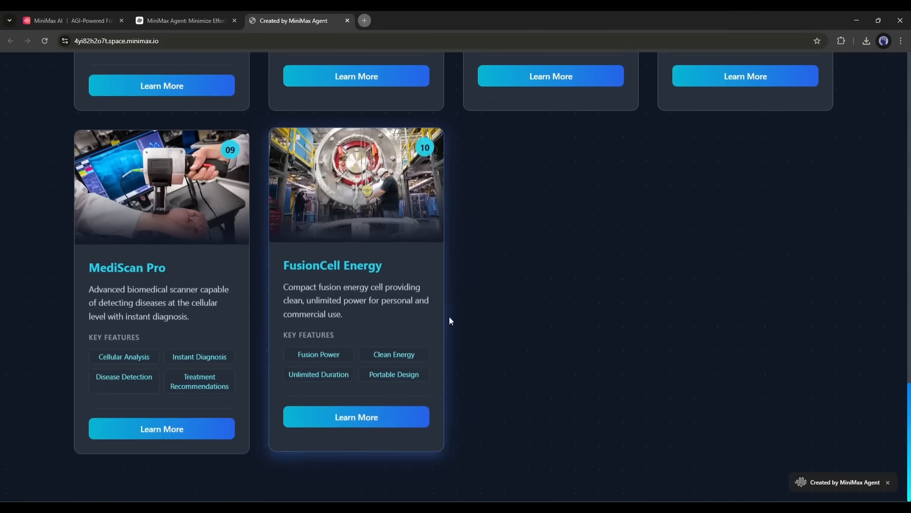
scroll(up, 3)
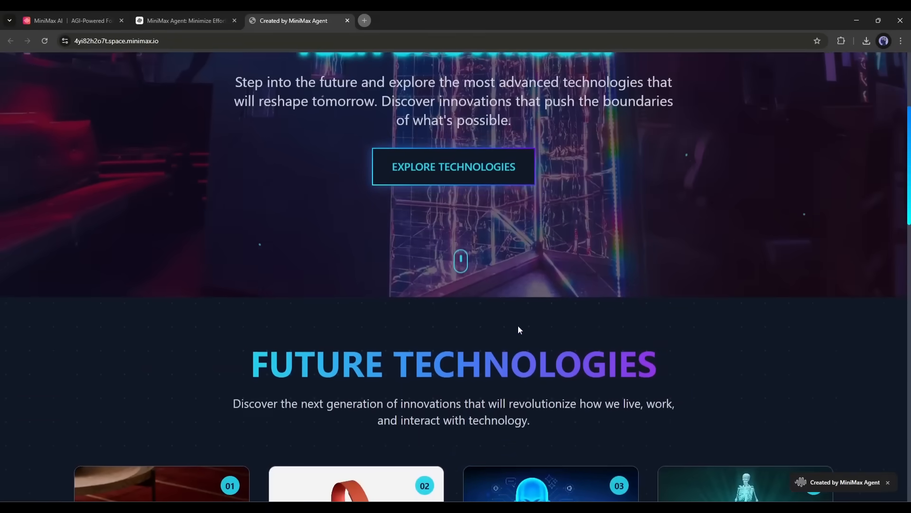
scroll(up, 3)
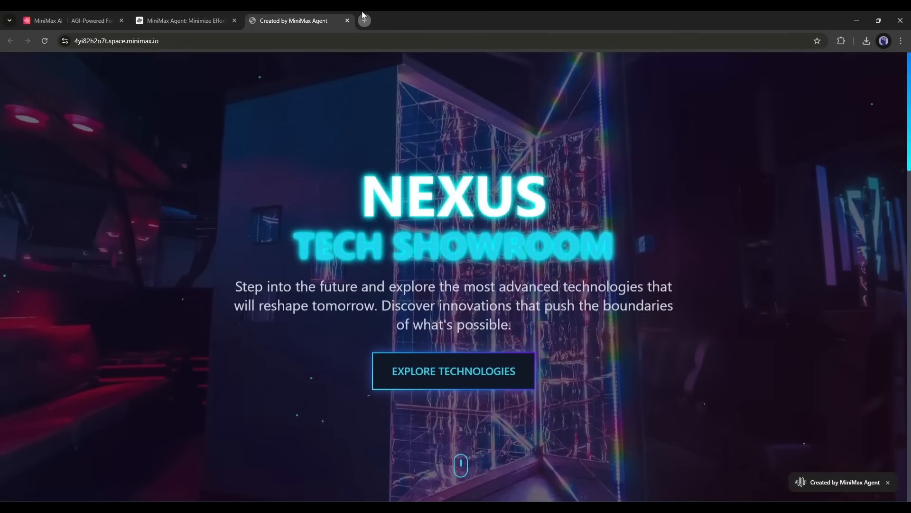
click(183, 20)
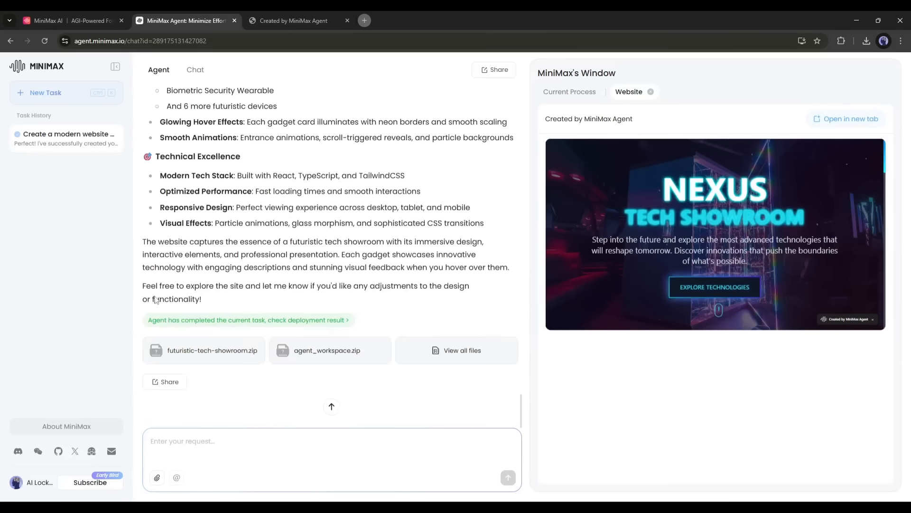
Ask the agent to change the name to "AI Lockup Shop" and view the redeployed site.
text(Change the Name As: "AI Loc)
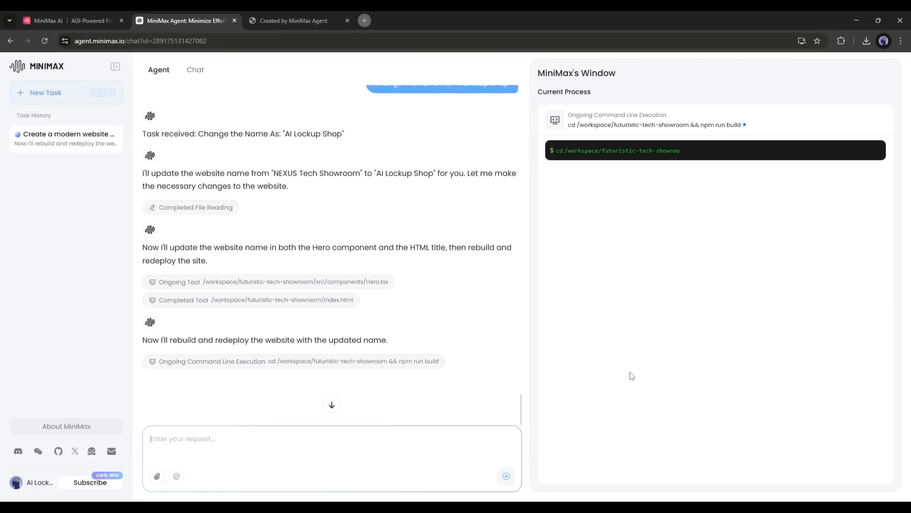
click(299, 20)
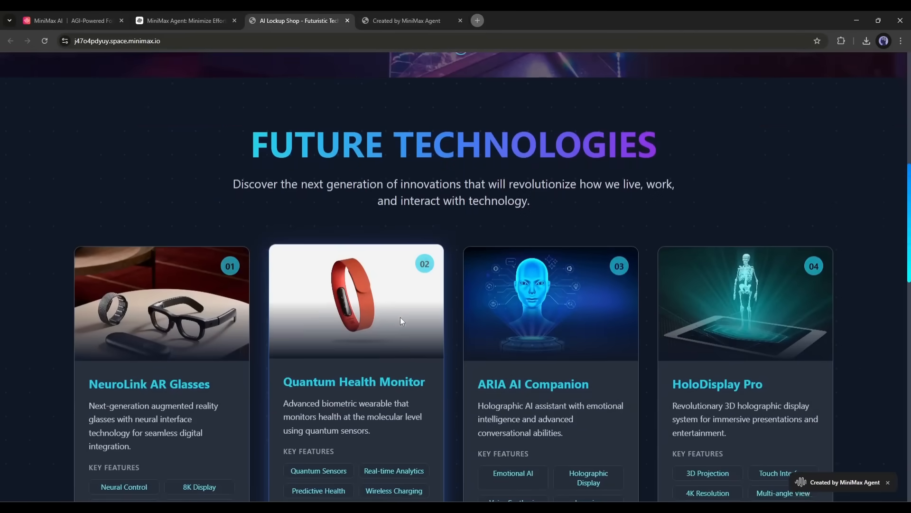
Scroll through the AI Lockup Shop site and leave its tab for a new task.
scroll(down, 3)
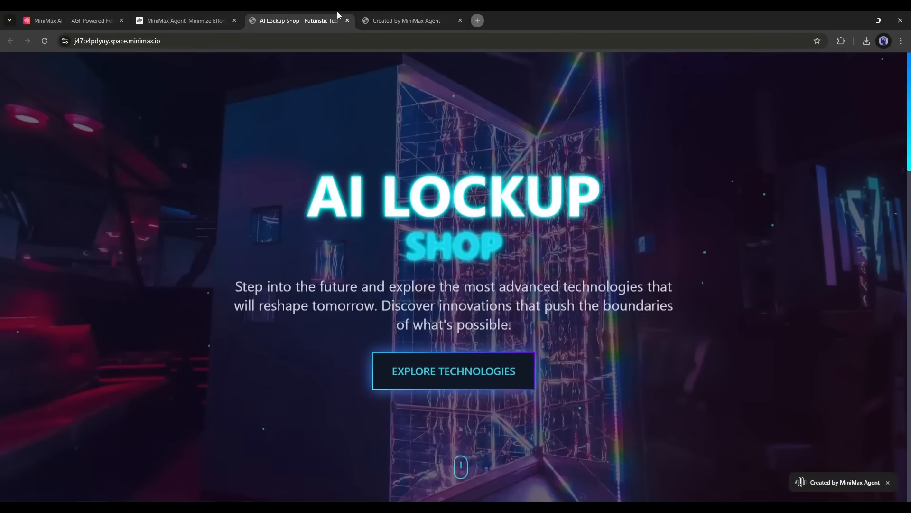
click(183, 20)
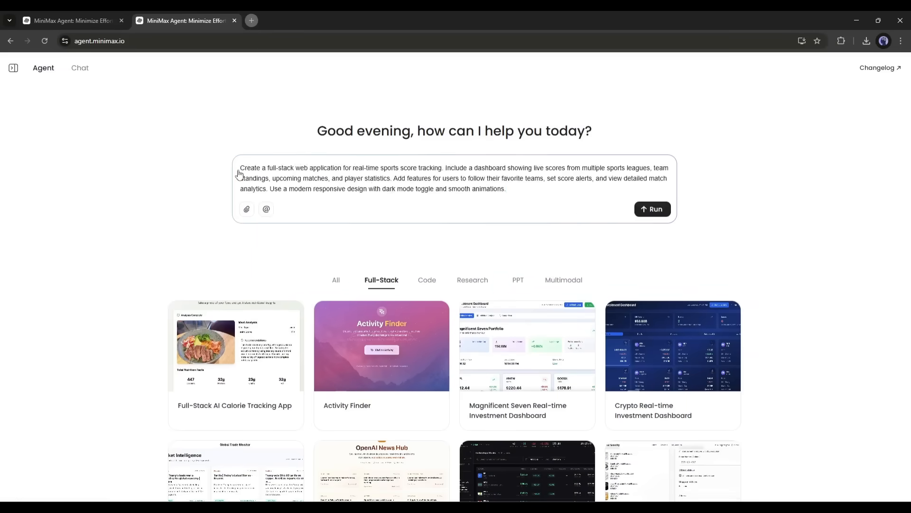
Adjust a word in the sports score tracking prompt and submit it to the agent.
double_click(288, 168)
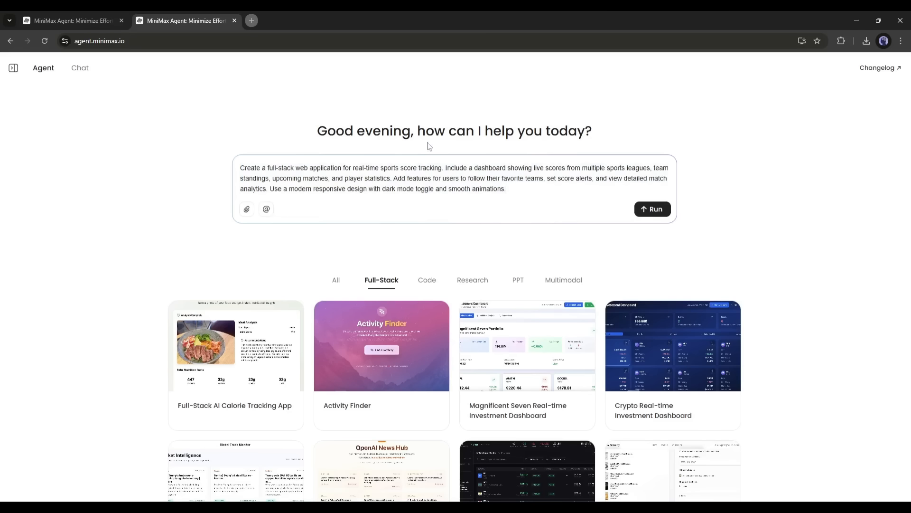
mouse_move(577, 221)
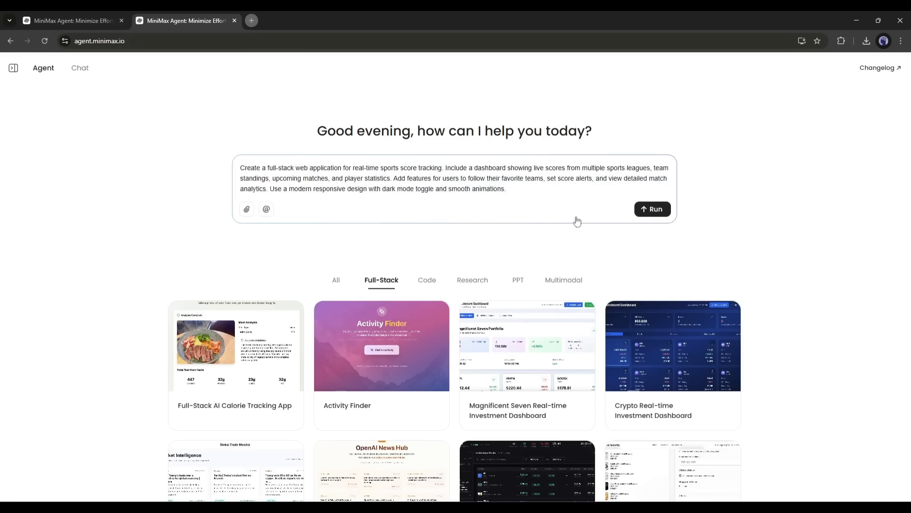
click(651, 208)
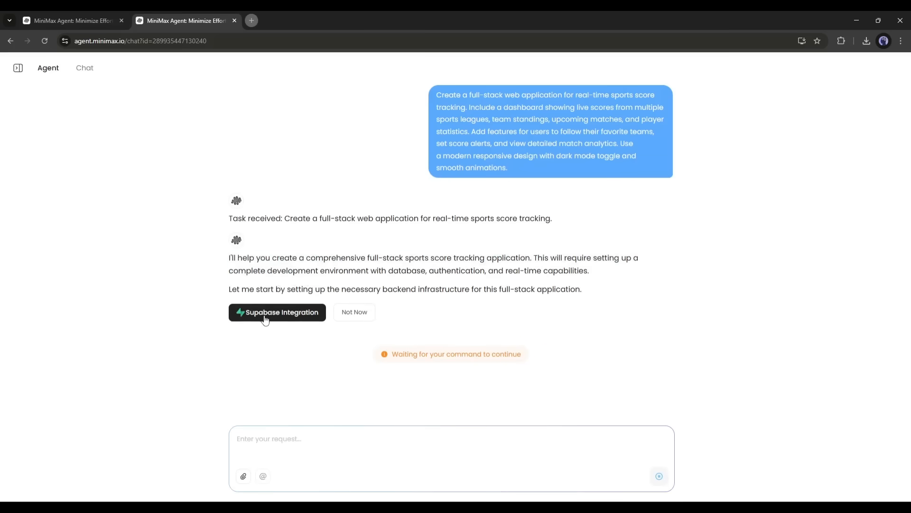
Accept the Supabase integration and connect the existing mmx-agent project.
click(277, 313)
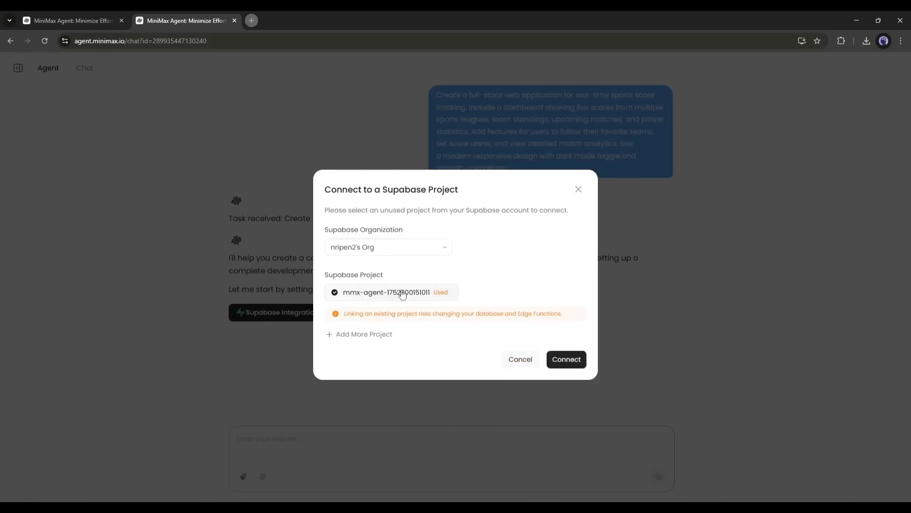
mouse_move(506, 257)
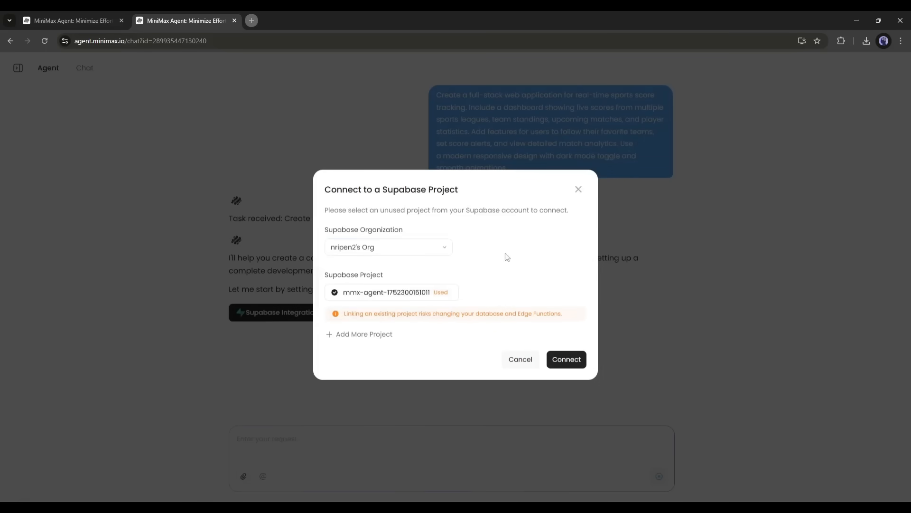
click(565, 358)
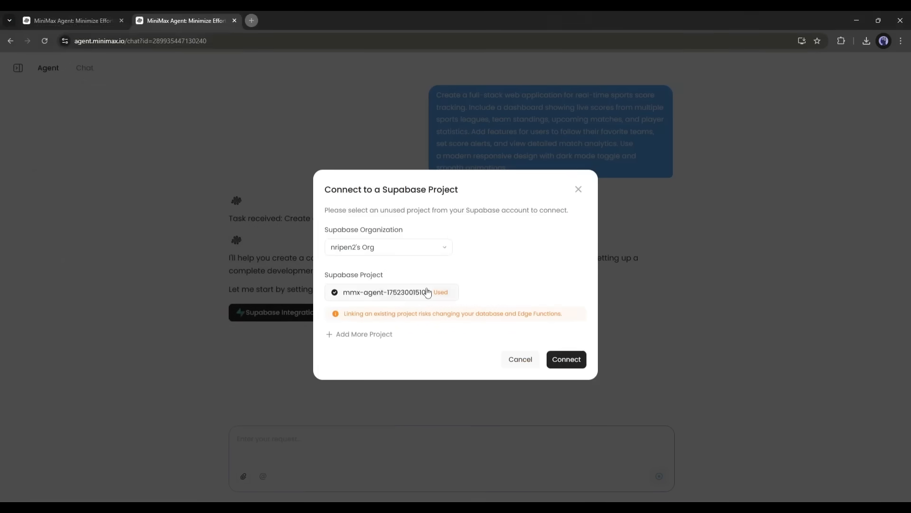
click(564, 358)
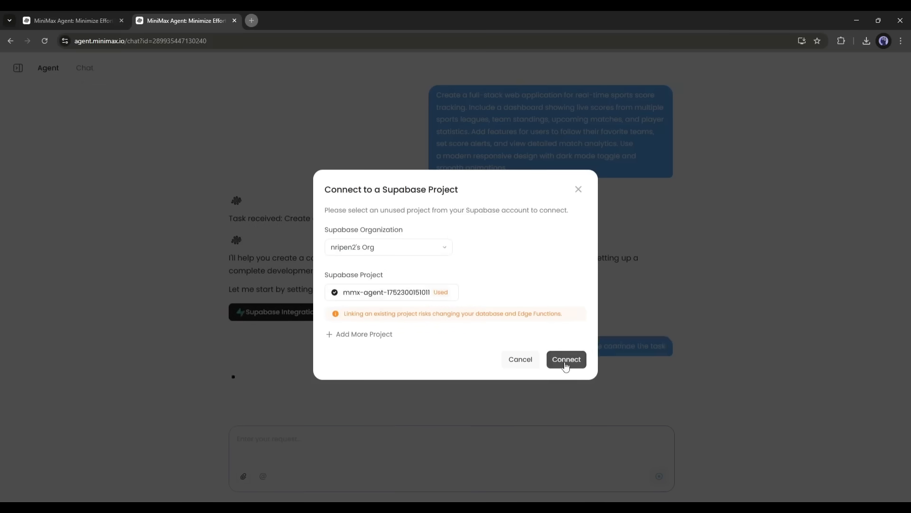
click(566, 359)
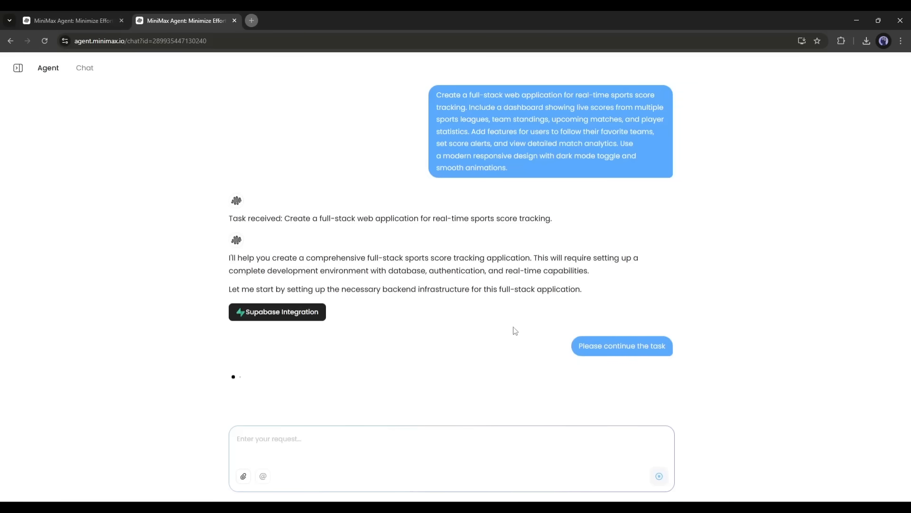
Answer with the league choices and 'Sports Data Provider: The Sports DB'.
scroll(down, 3)
text(Sports Leagues: Premier League, La Liga, and Champions League)
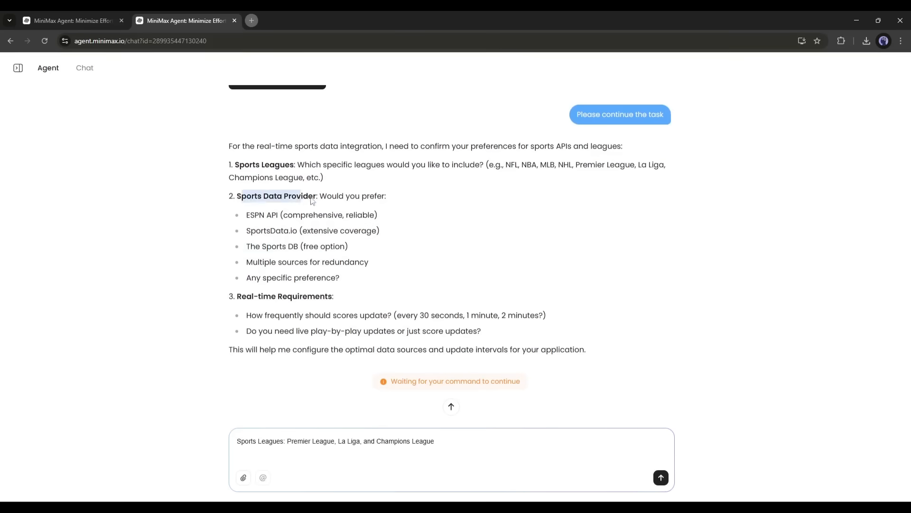
text(Sports Data Provider: The Sports DB)
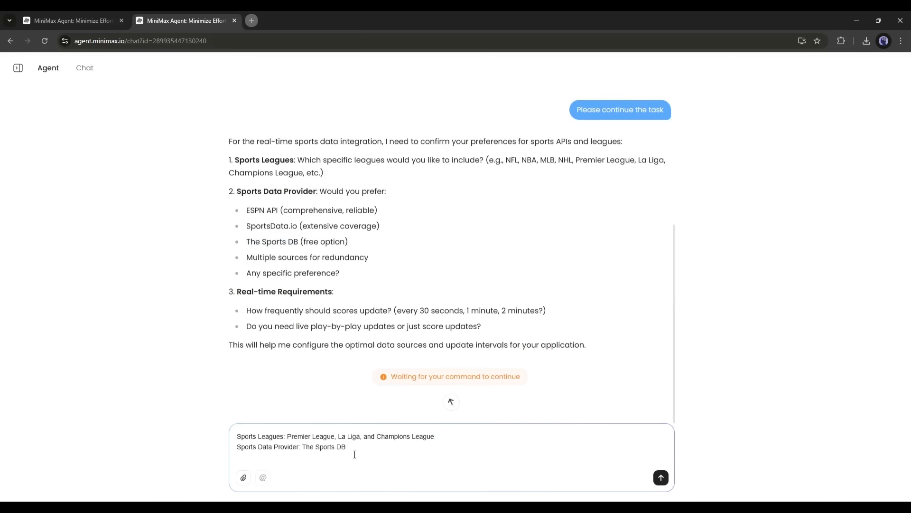
click(661, 478)
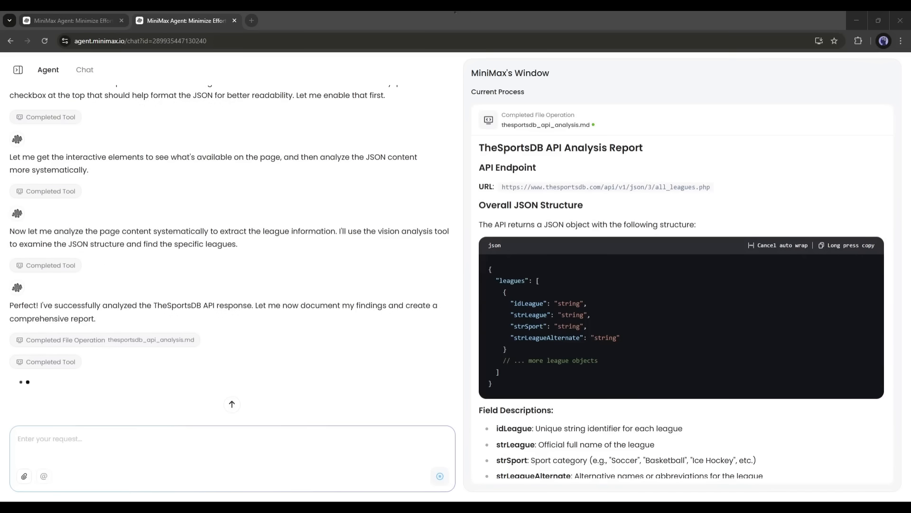
View the generated SoccerDash dashboard site in its new tab.
scroll(down, 3)
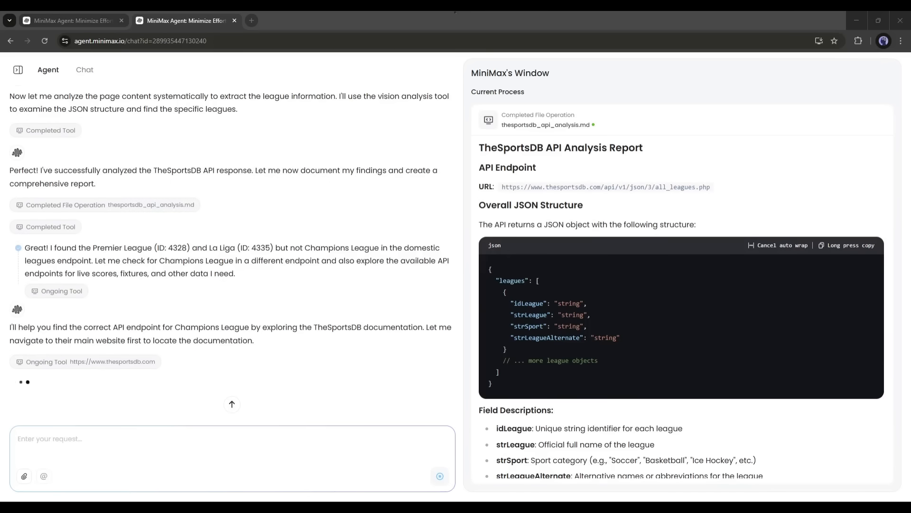
click(296, 20)
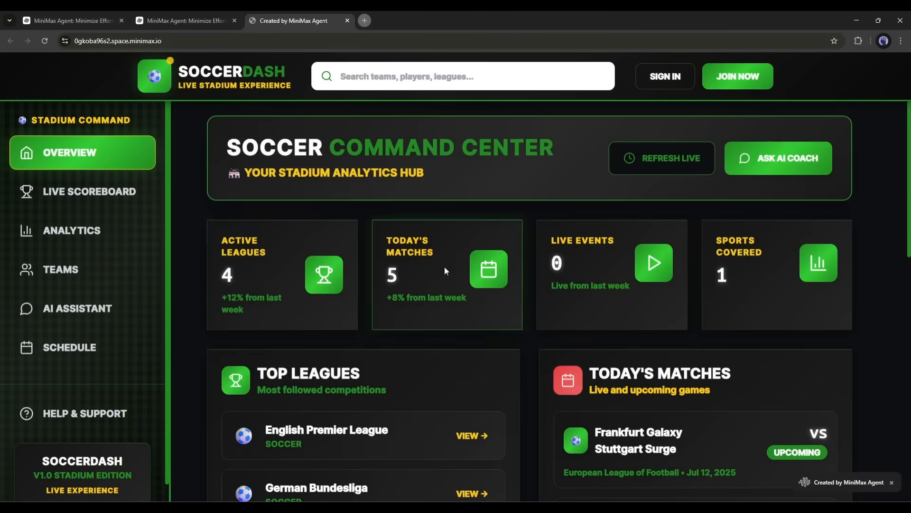
Browse the Live Scoreboard, then Analytics standings for Spanish La Liga.
scroll(down, 3)
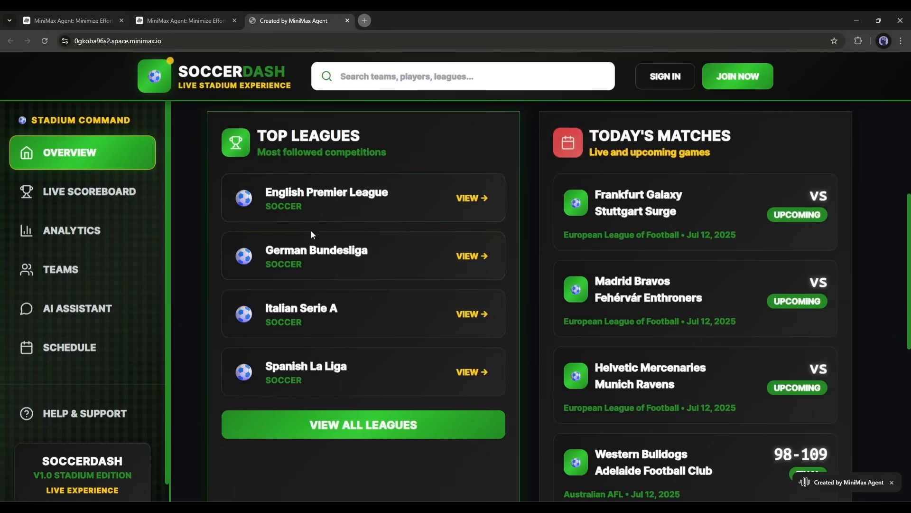
mouse_move(407, 279)
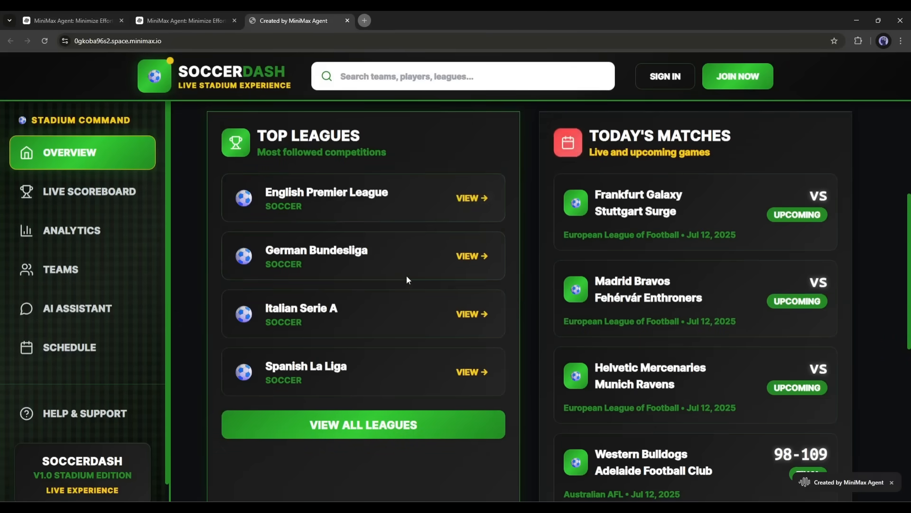
click(90, 191)
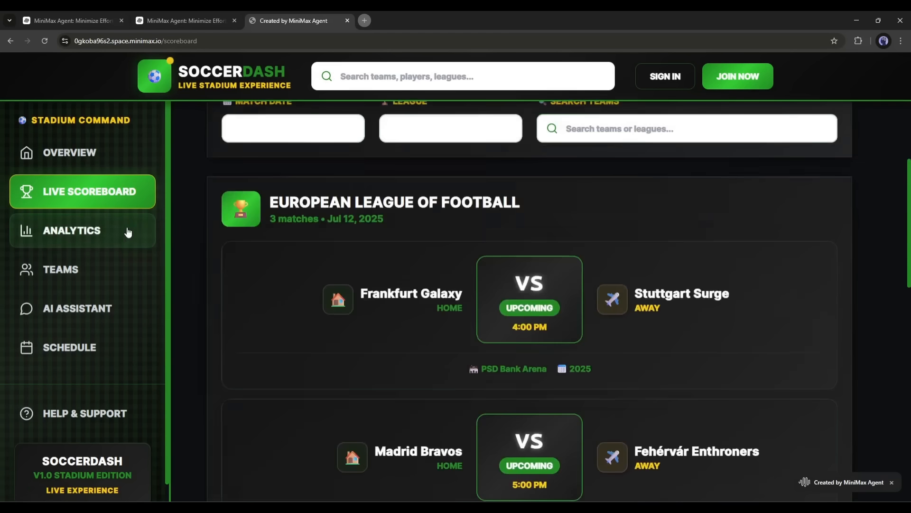
click(72, 230)
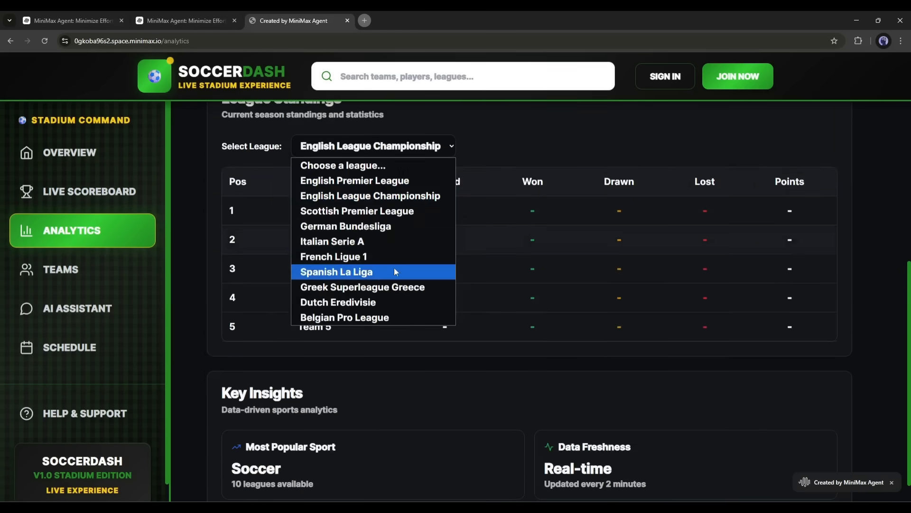
click(336, 272)
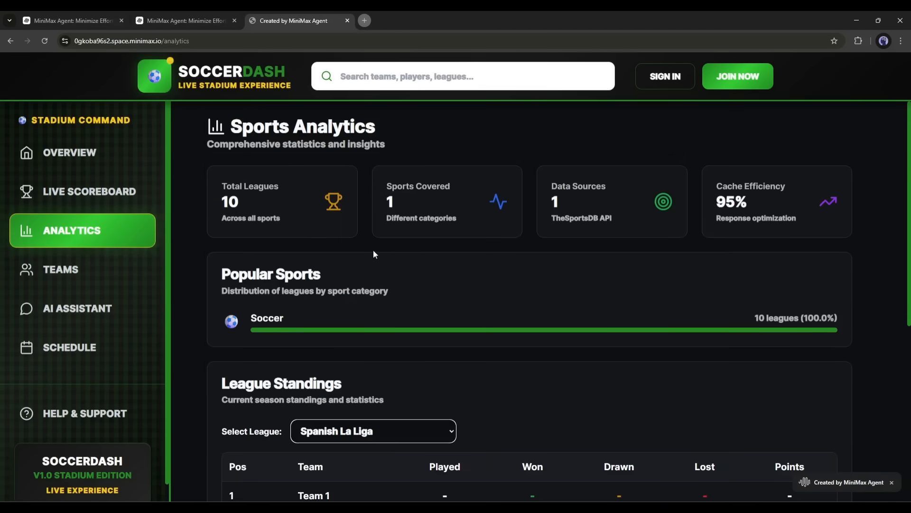
Return to the Live Scoreboard and move on to the AI Soccer Coach page.
click(90, 190)
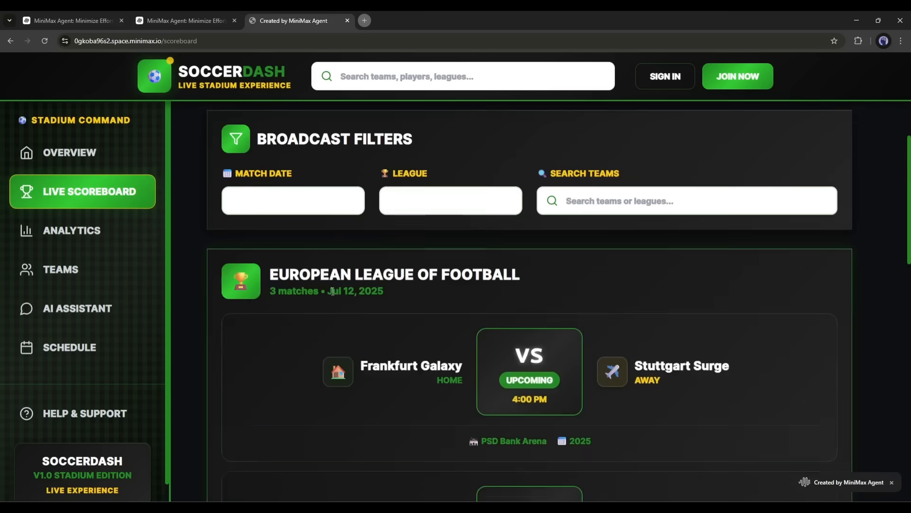
scroll(down, 3)
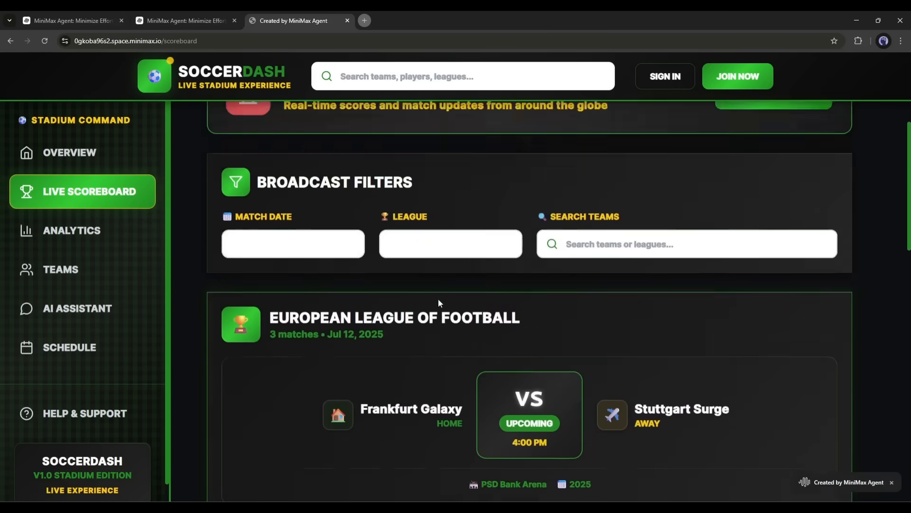
click(77, 308)
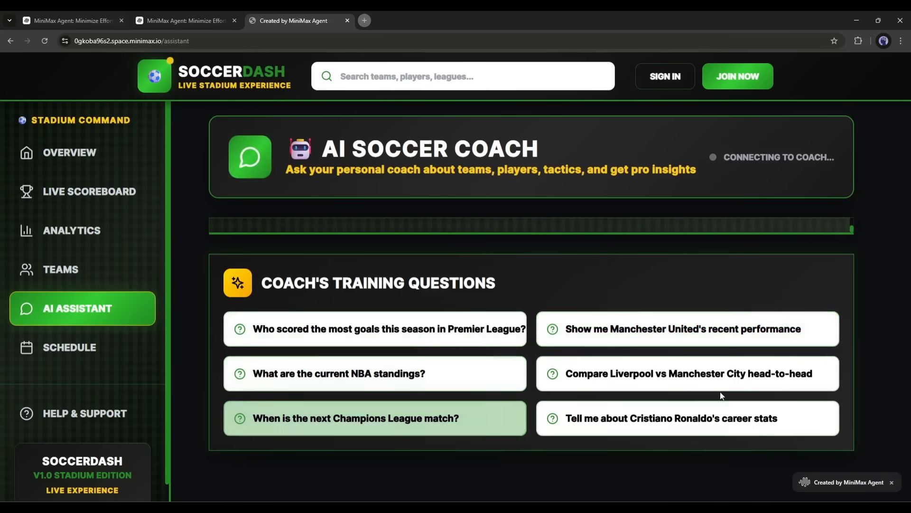
Ask the AI coach a question, then review the Overview dashboard's recent matches.
click(686, 373)
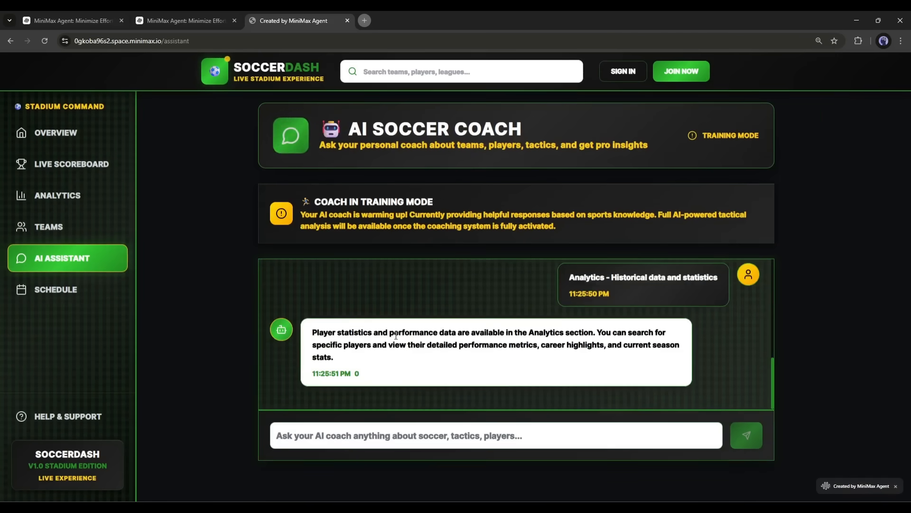
click(56, 133)
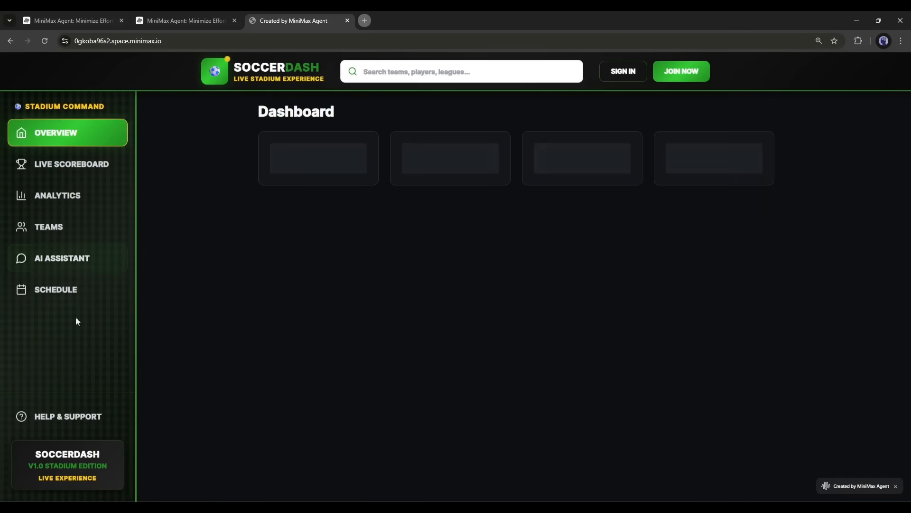
scroll(down, 3)
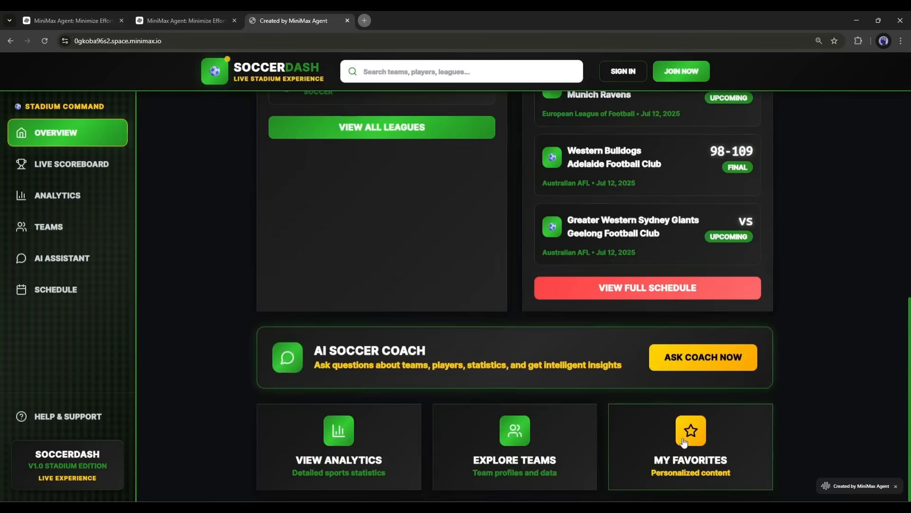